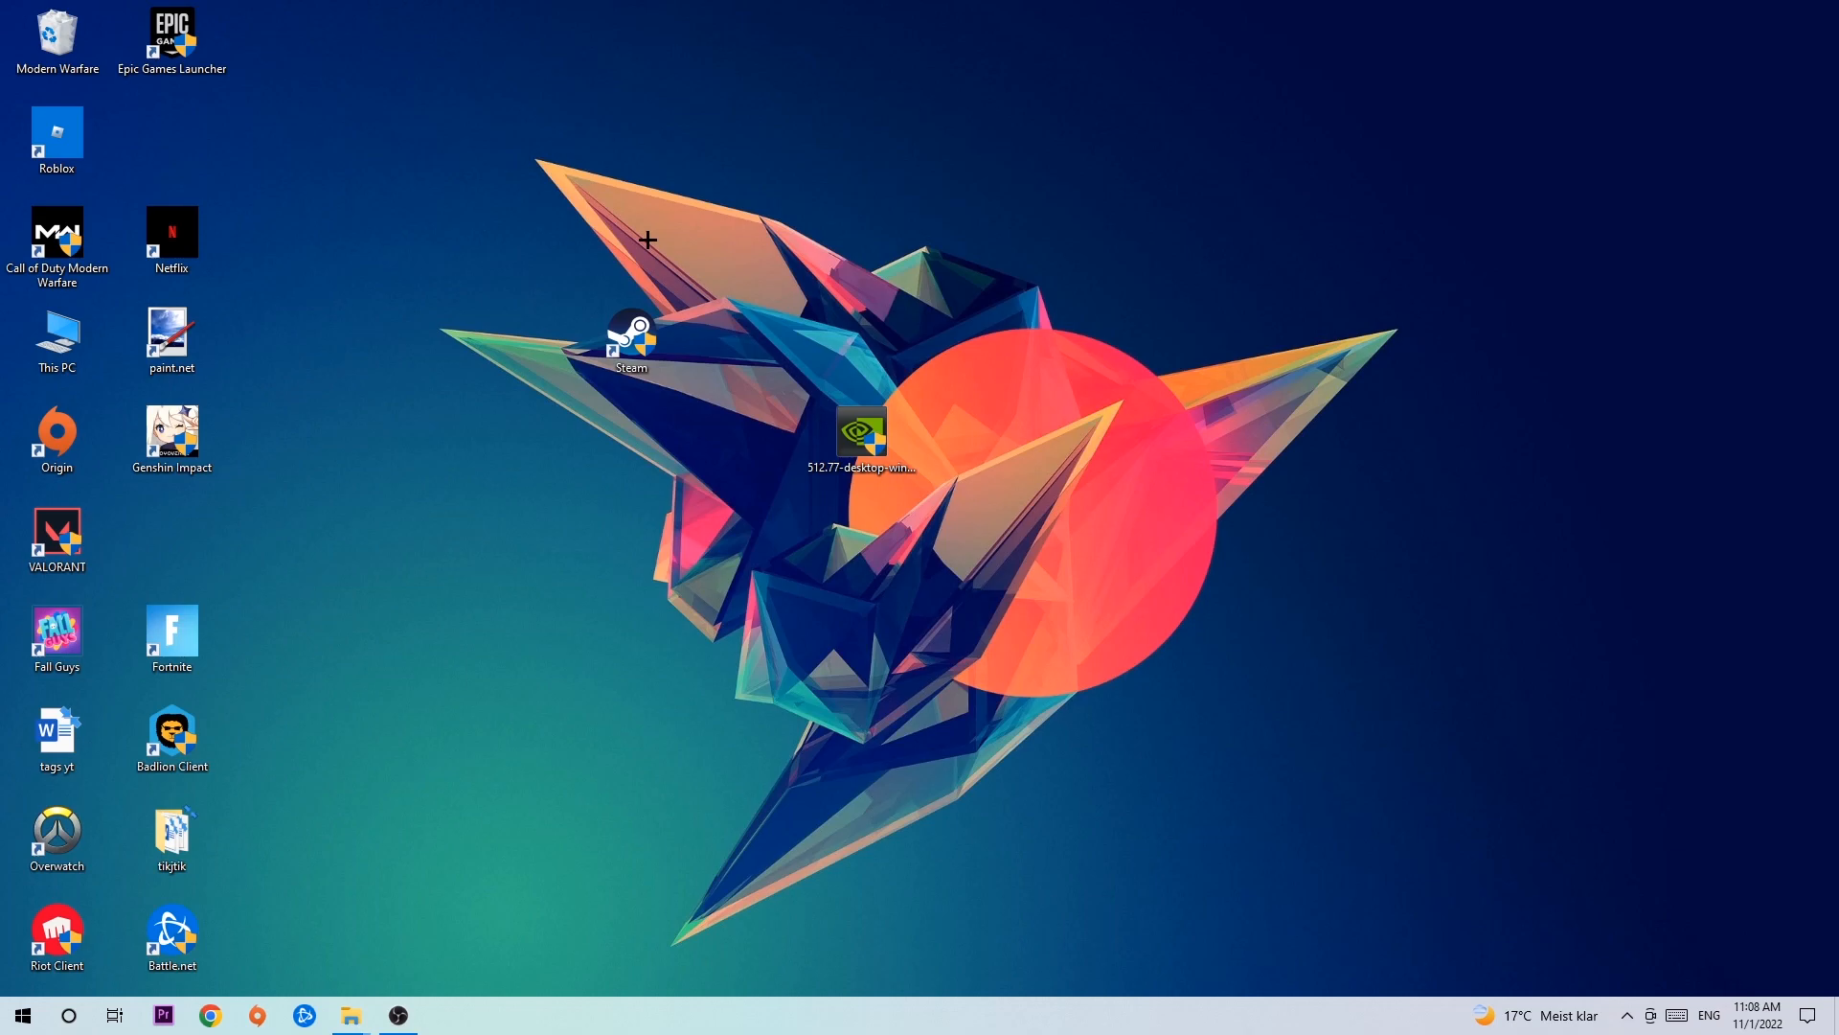
pyautogui.moveTo(642, 240)
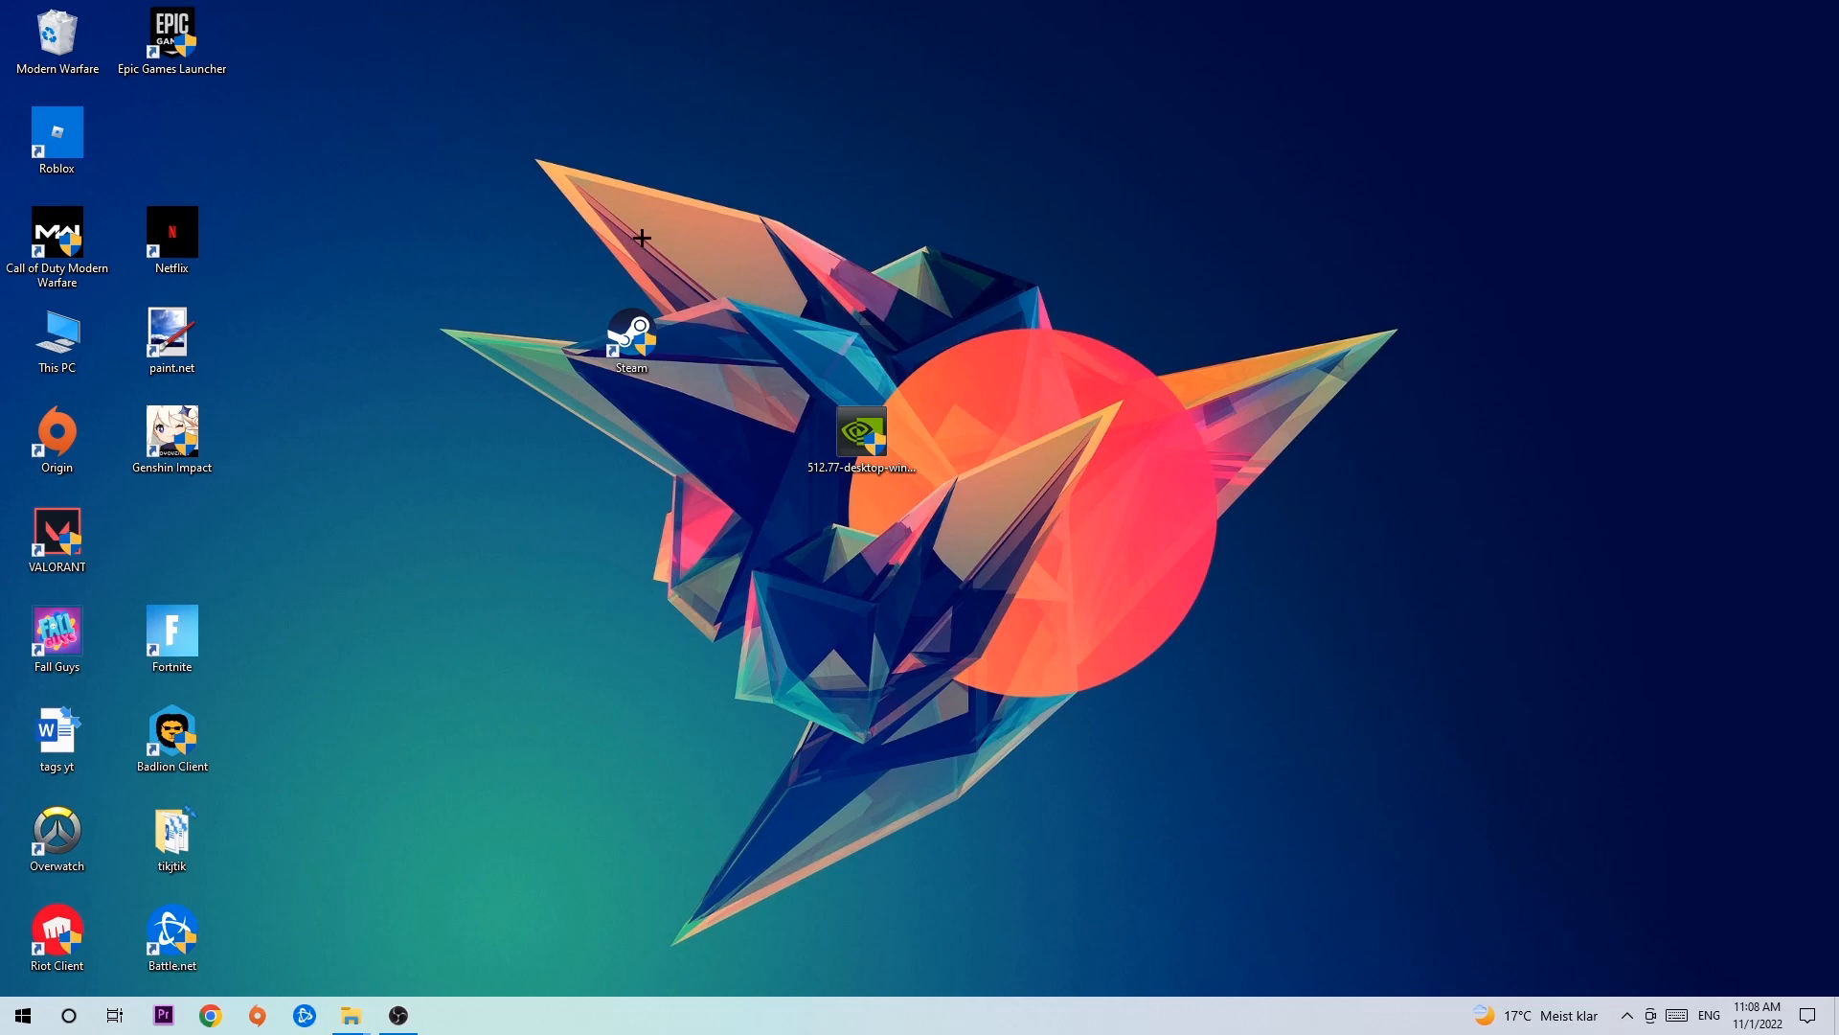
pyautogui.moveTo(21, 1015)
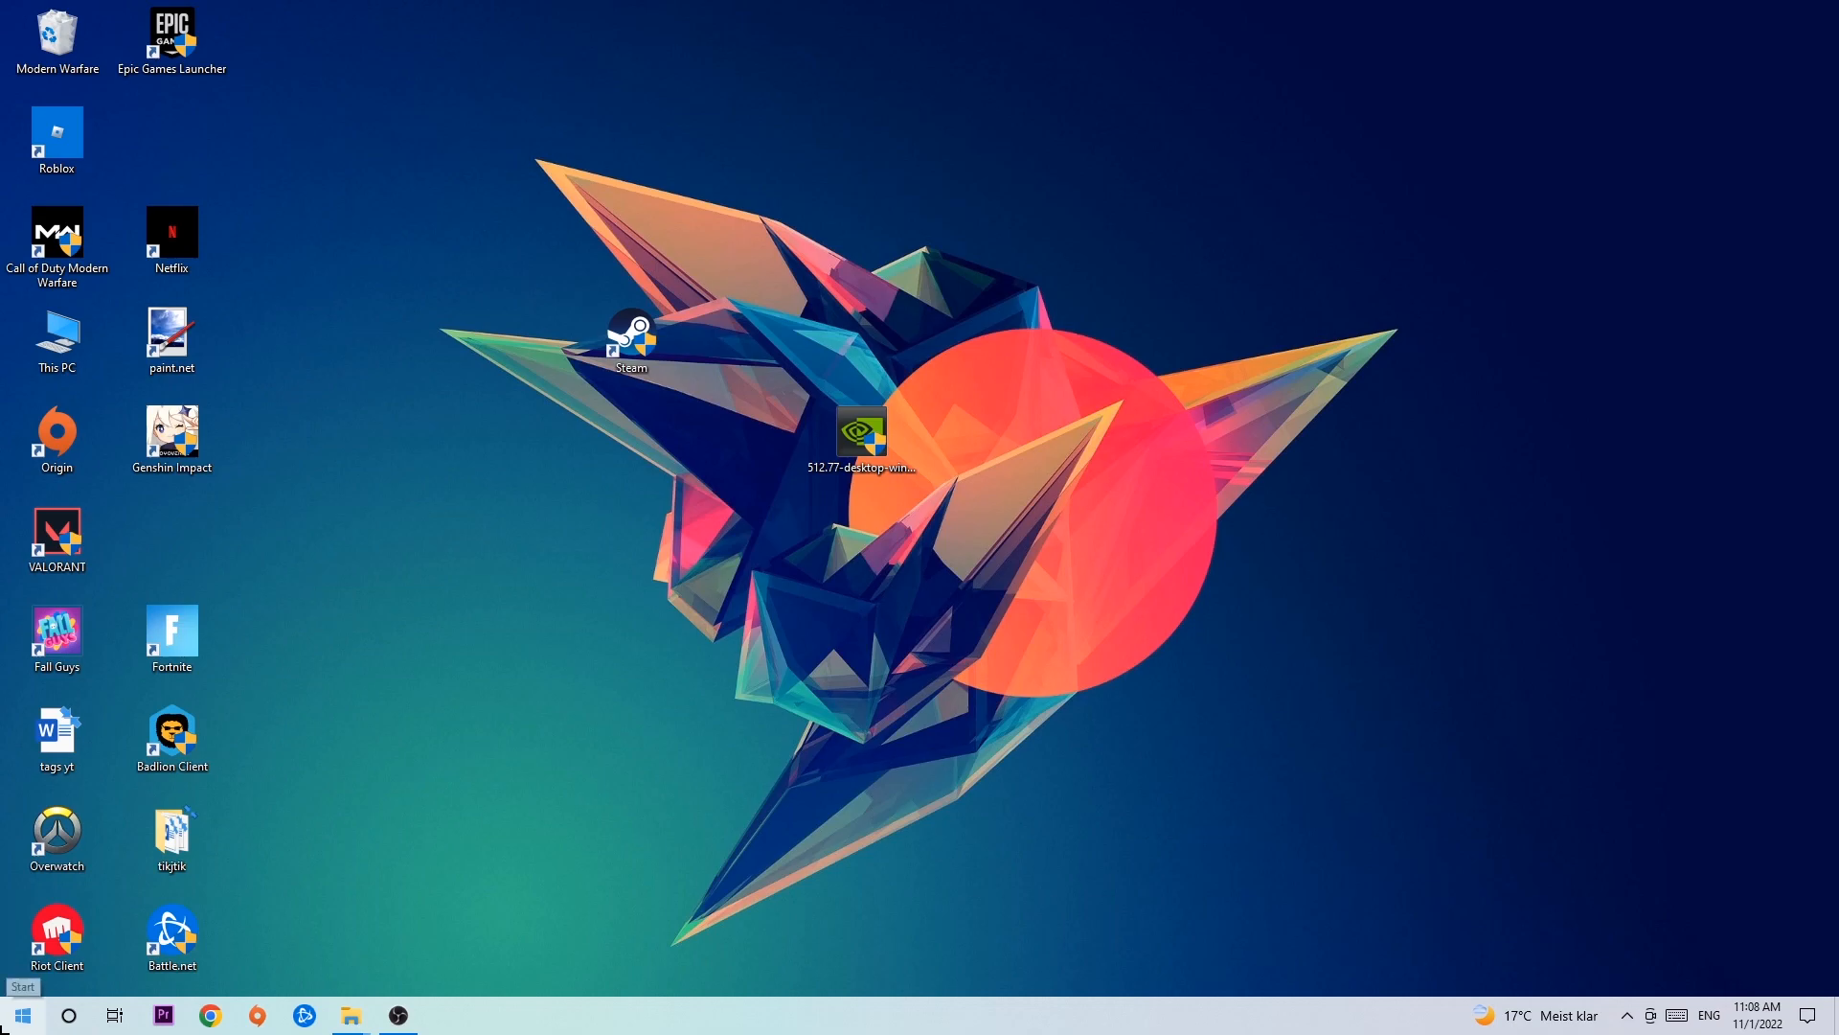
# Step: Find Windows Defender Firewall from the Start menu and open its Control Panel page
pyautogui.click(20, 1015)
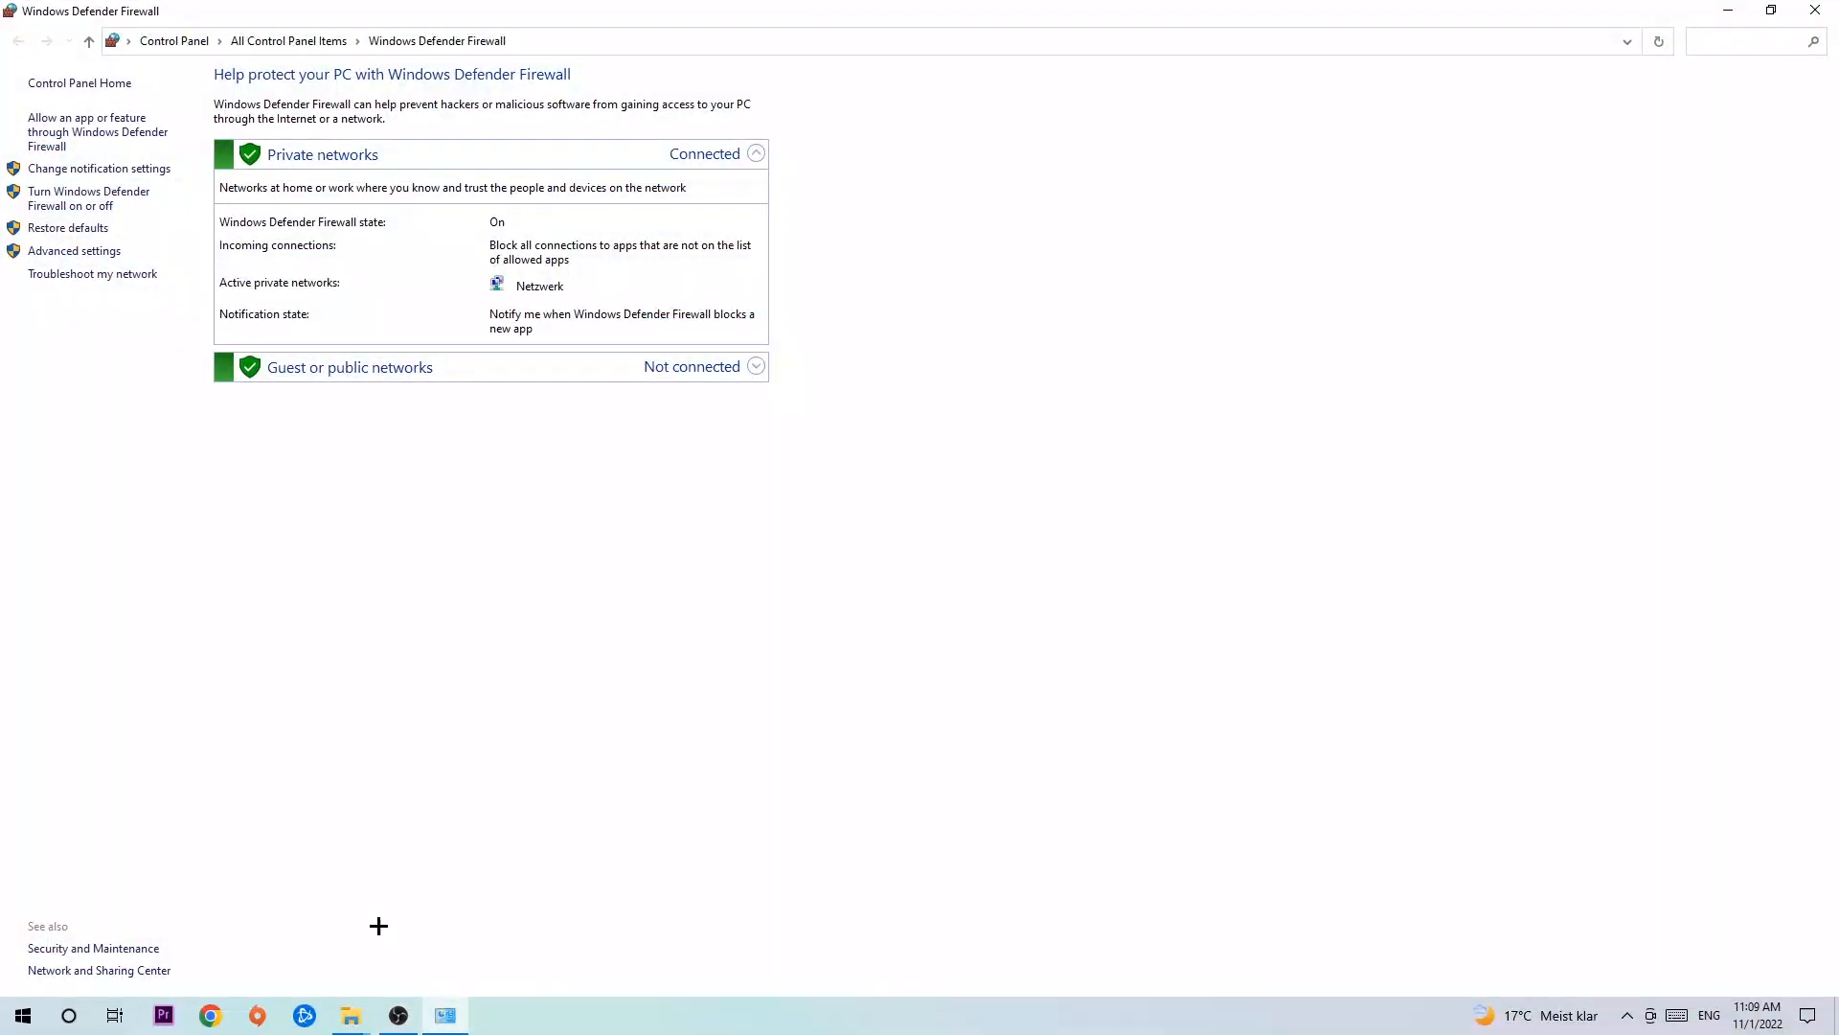
pyautogui.moveTo(100, 131)
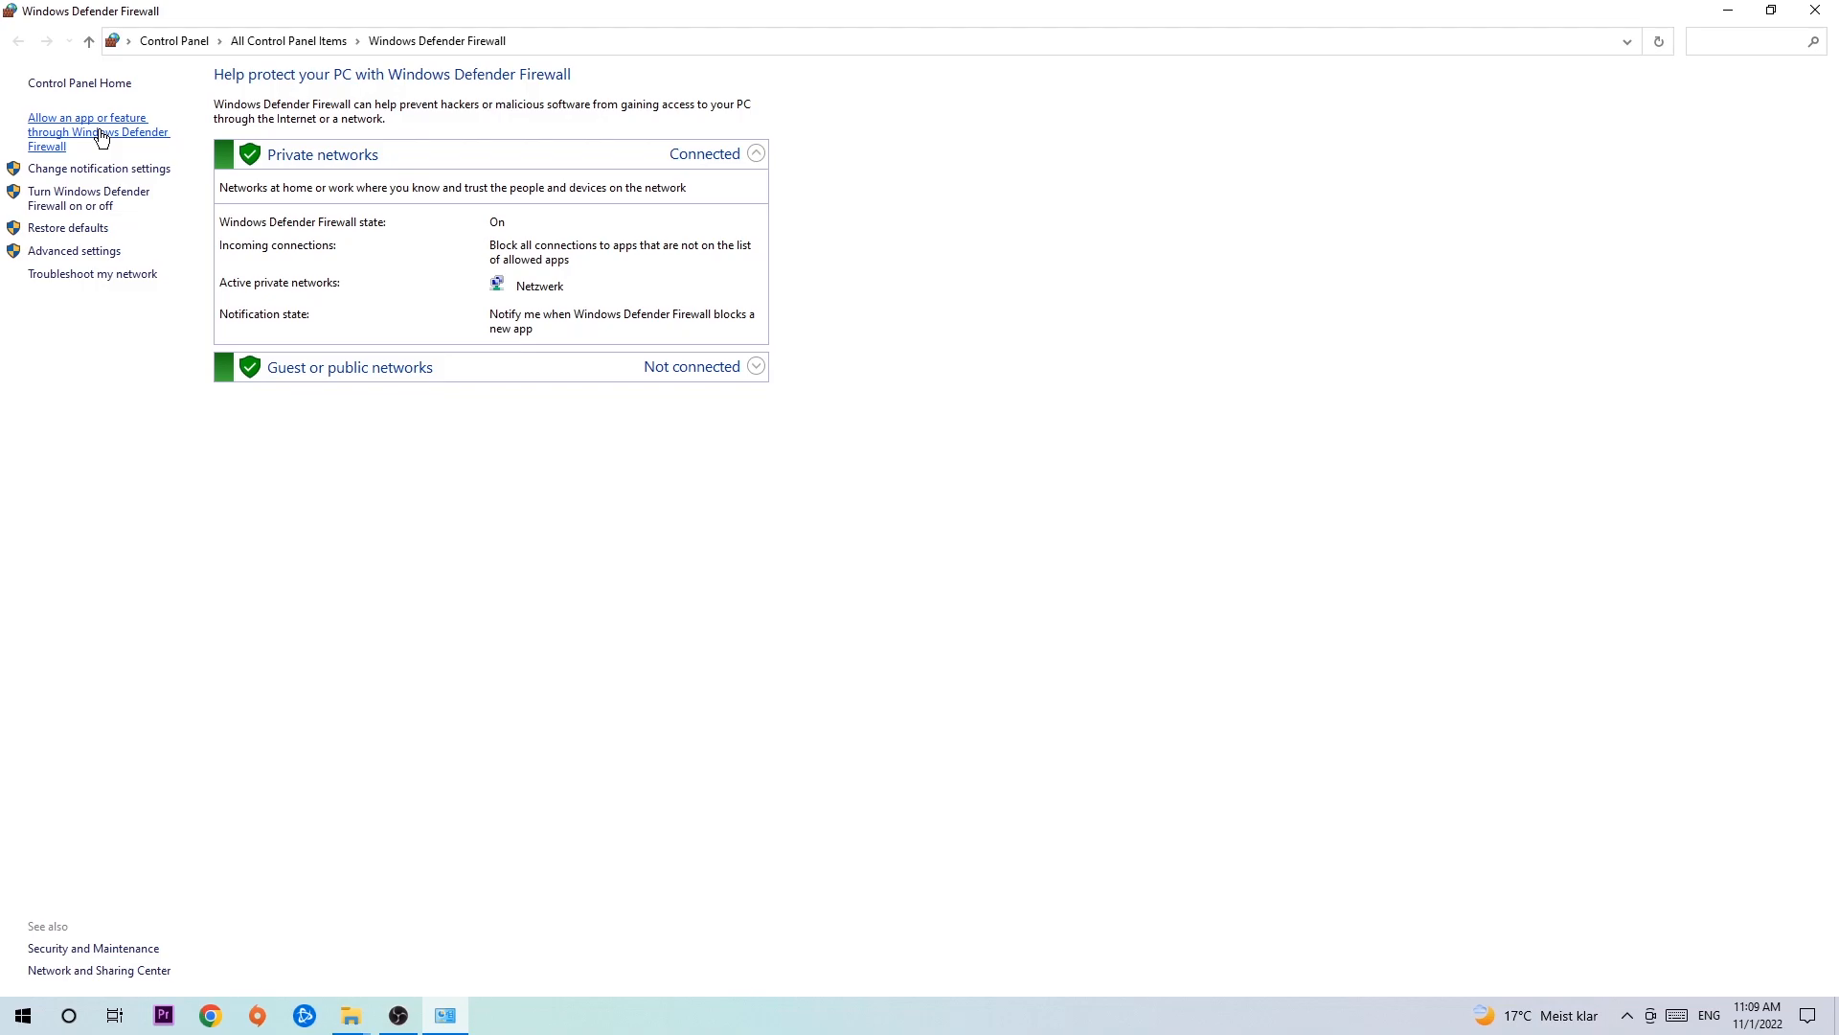
# Step: Unlock the allowed apps list with Change settings and start adding another app
pyautogui.click(99, 132)
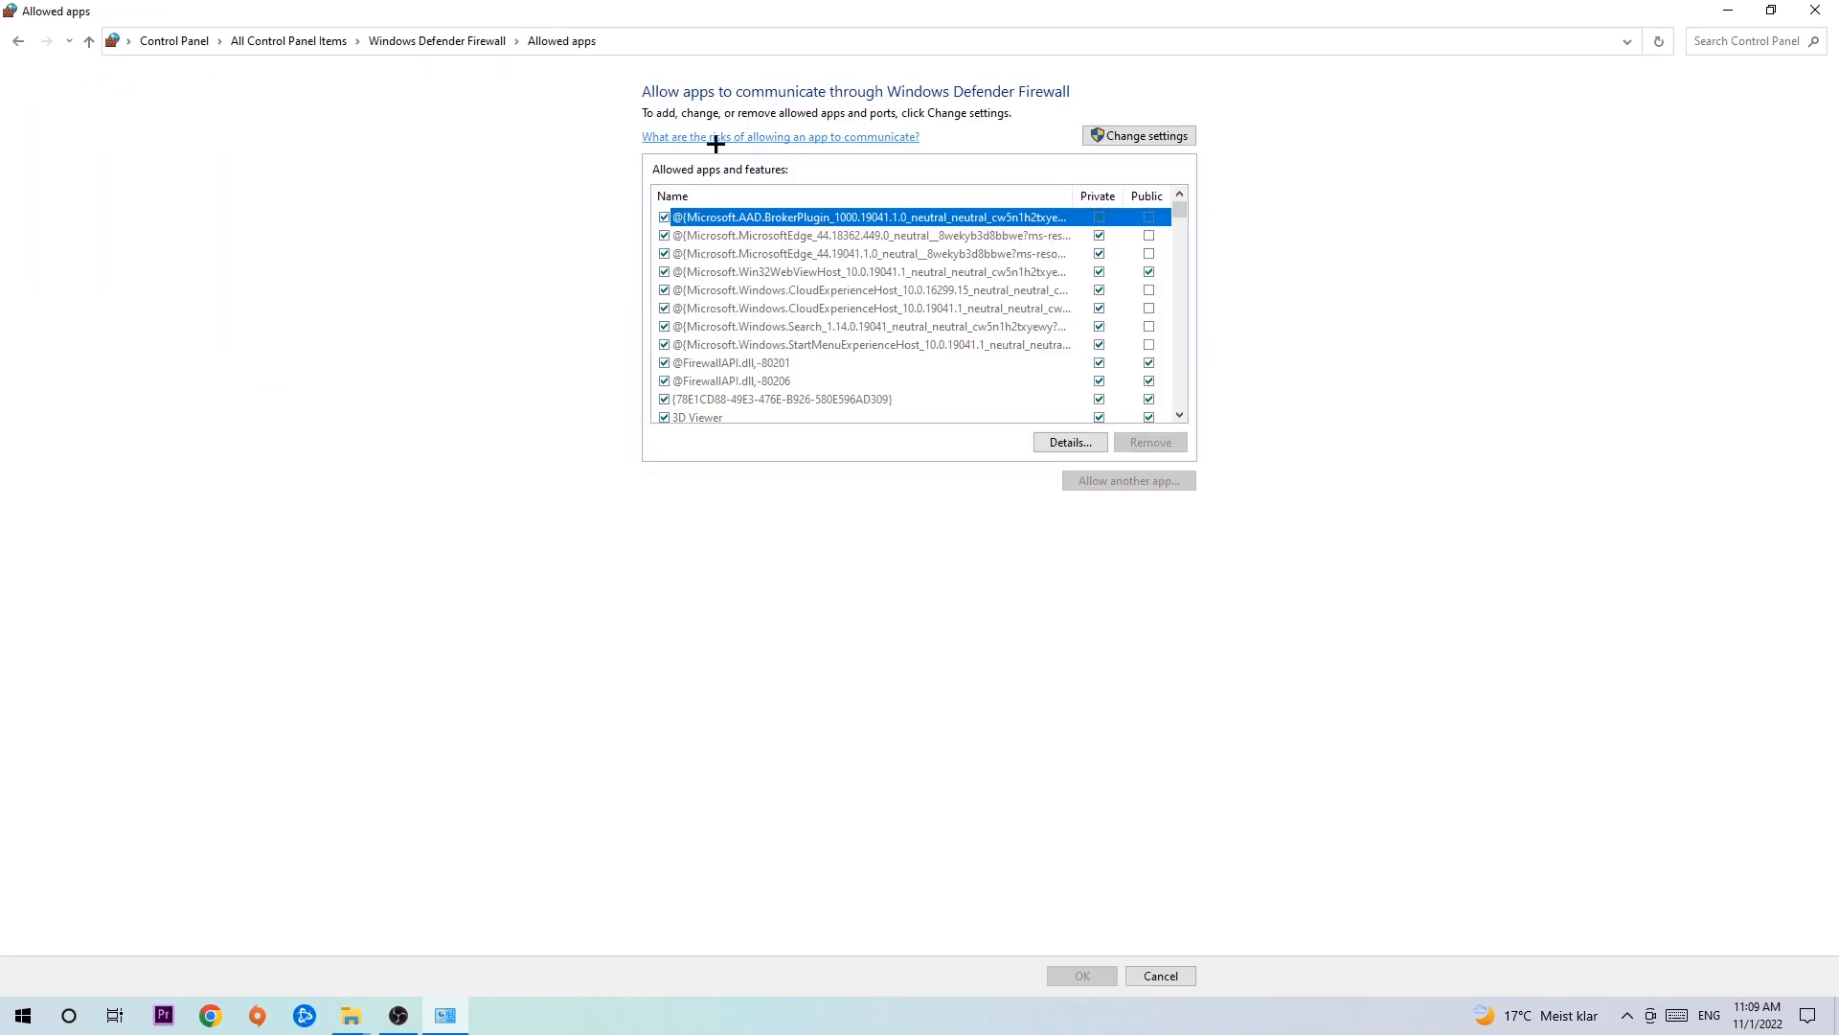
pyautogui.click(1137, 135)
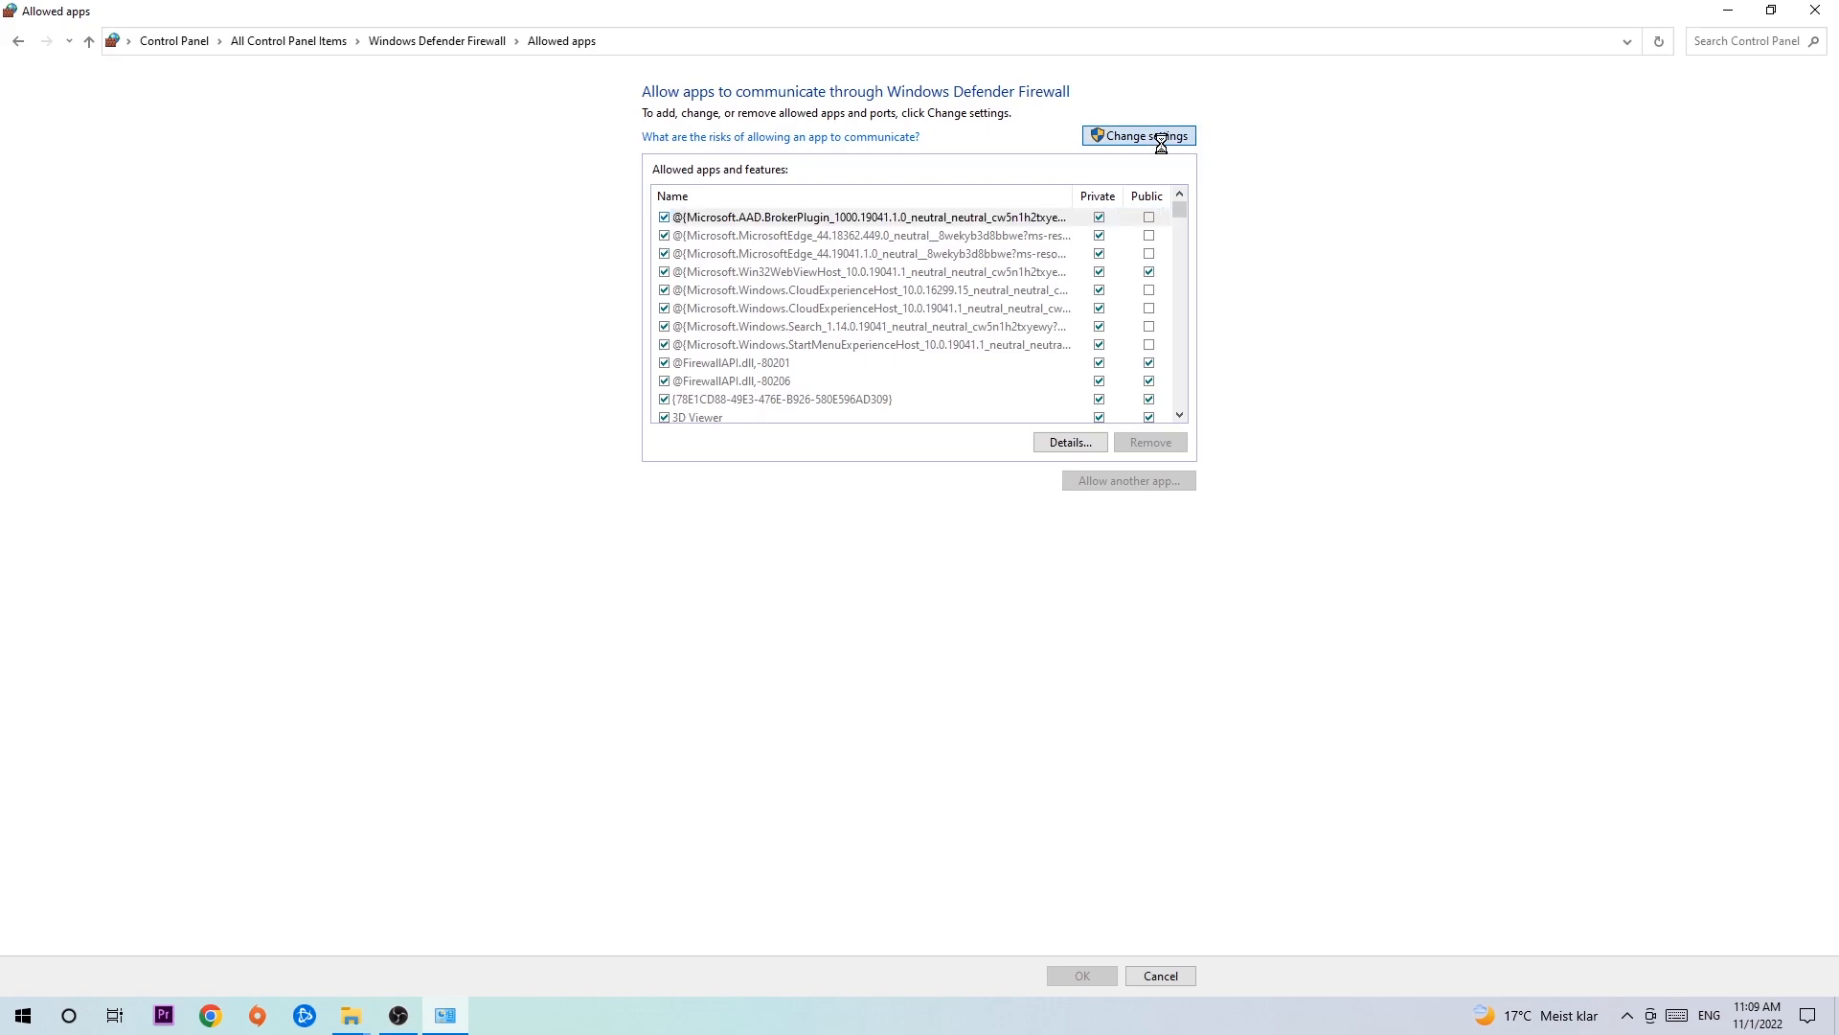
pyautogui.click(1137, 135)
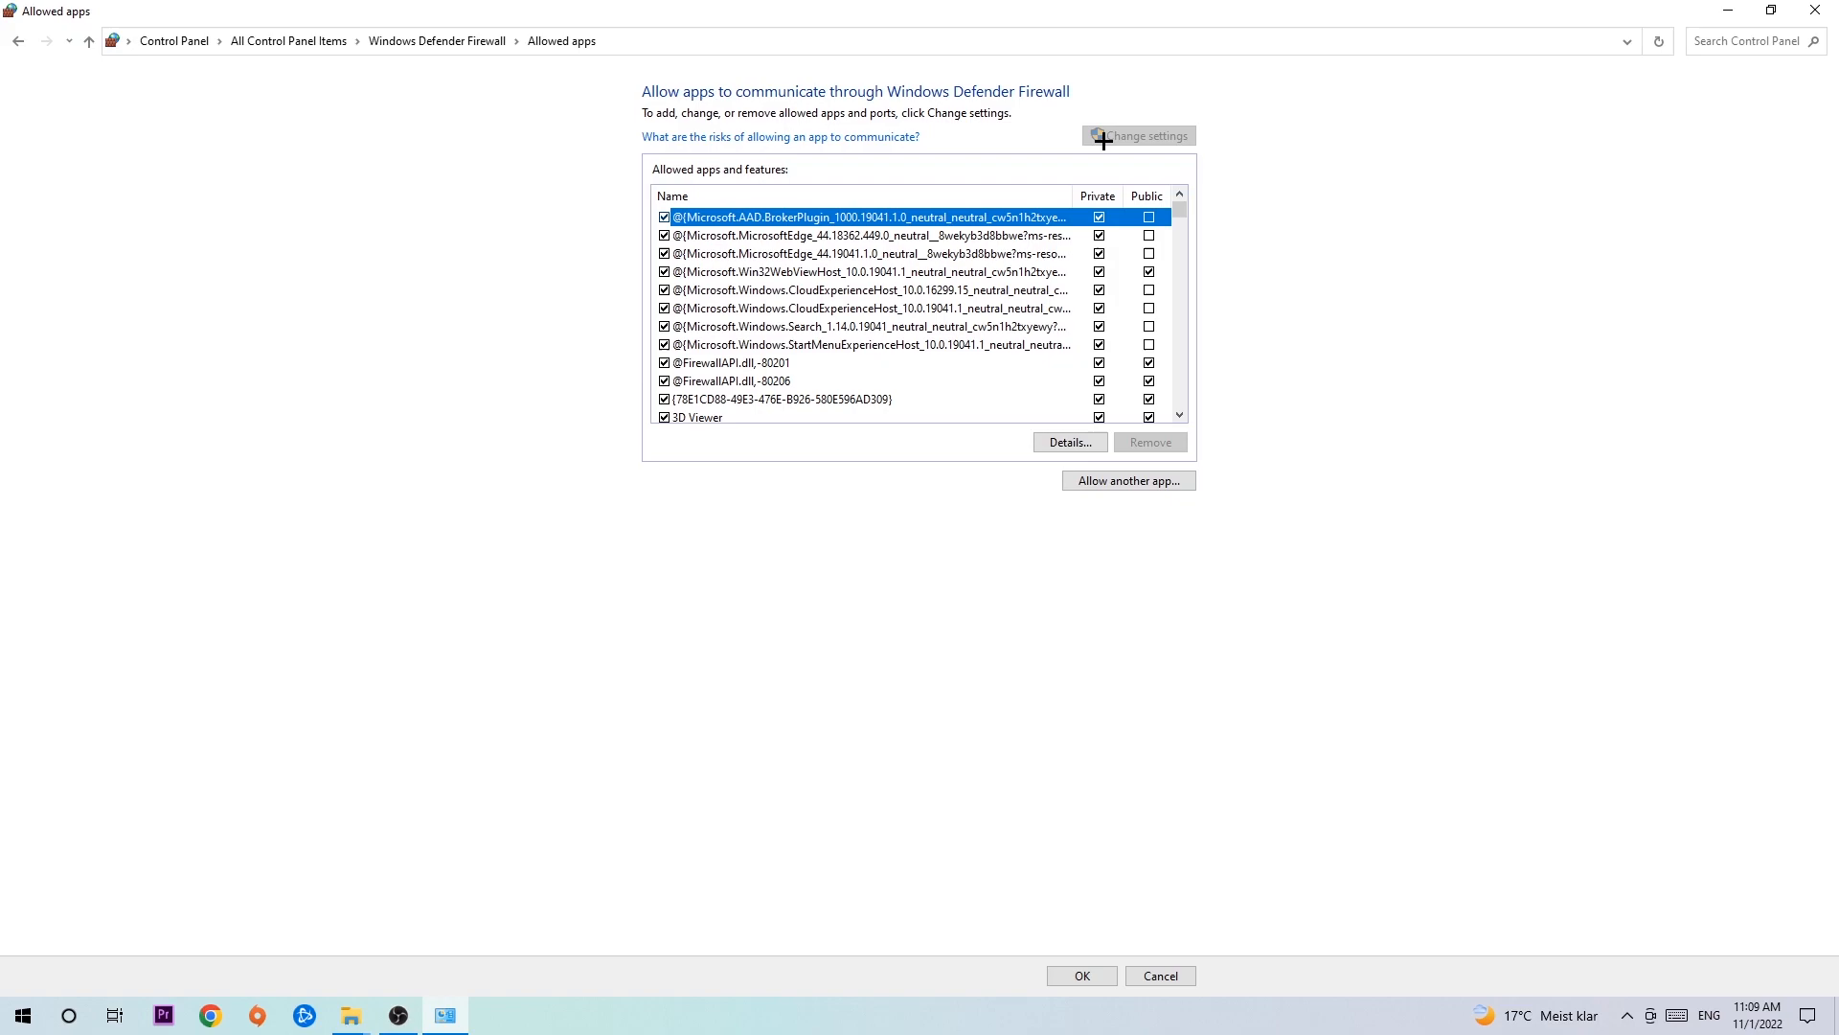
pyautogui.moveTo(1118, 477)
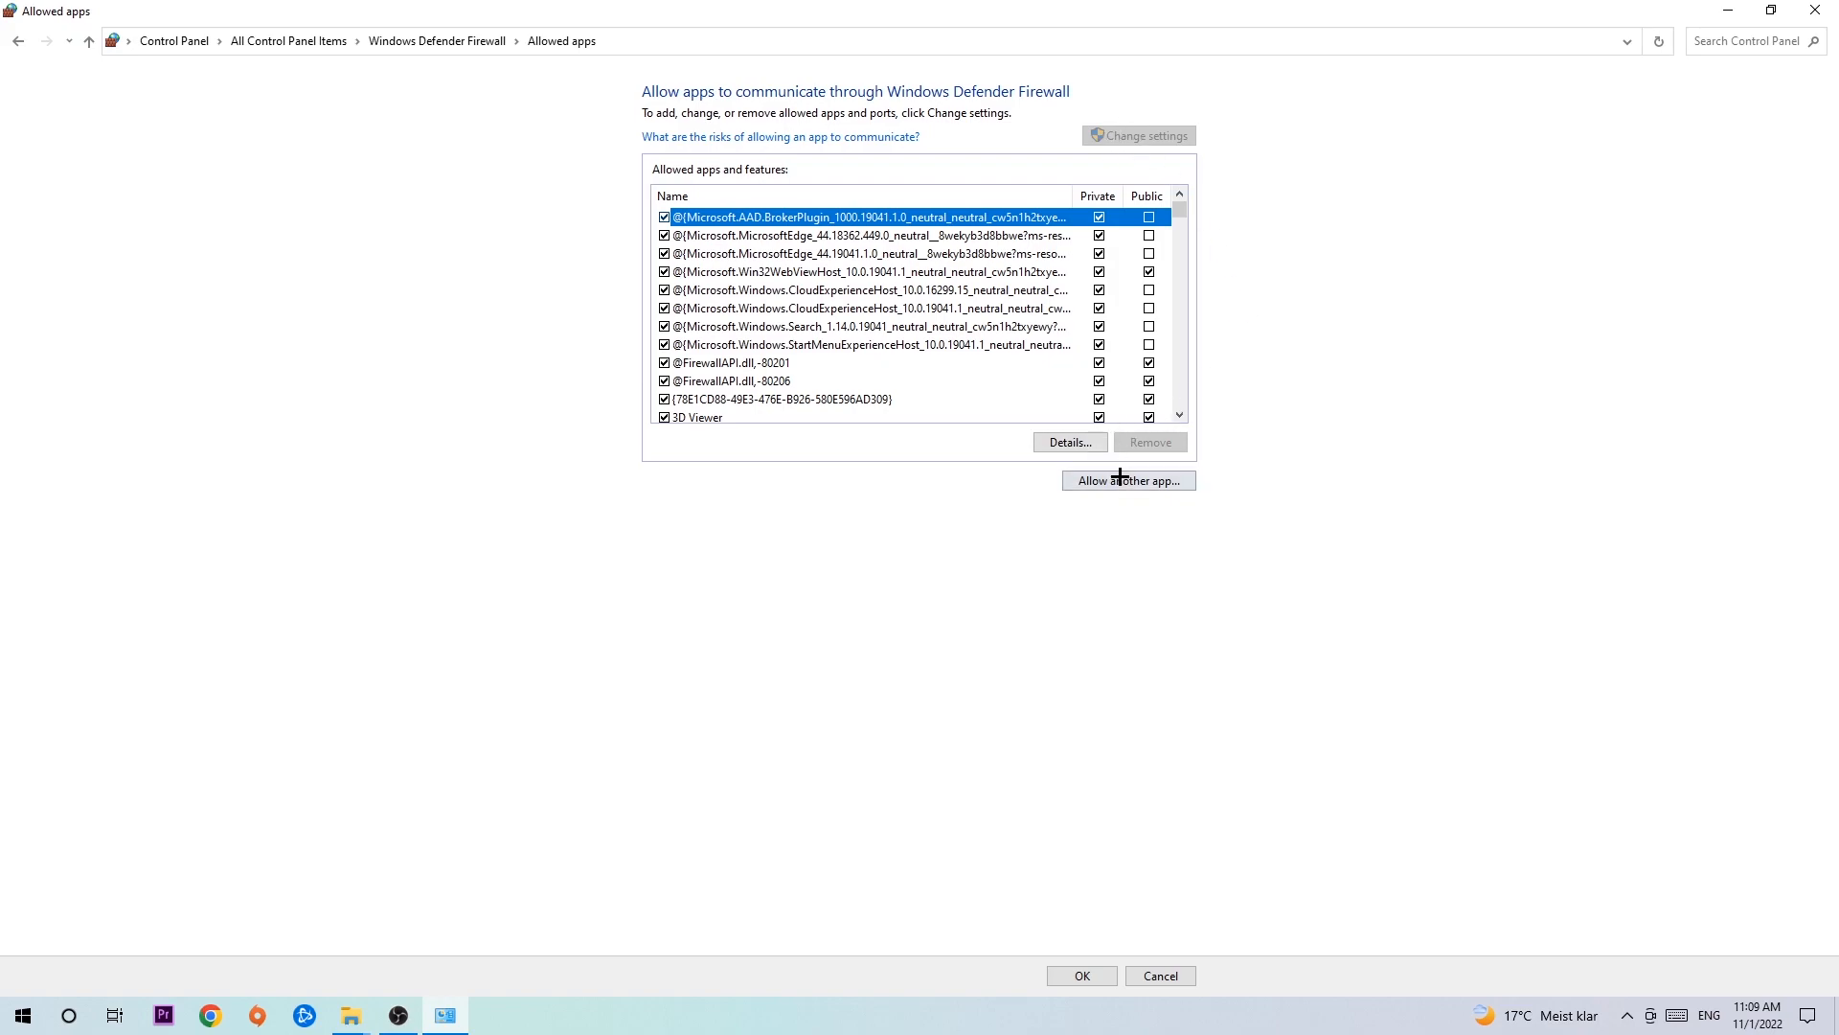
pyautogui.click(1126, 480)
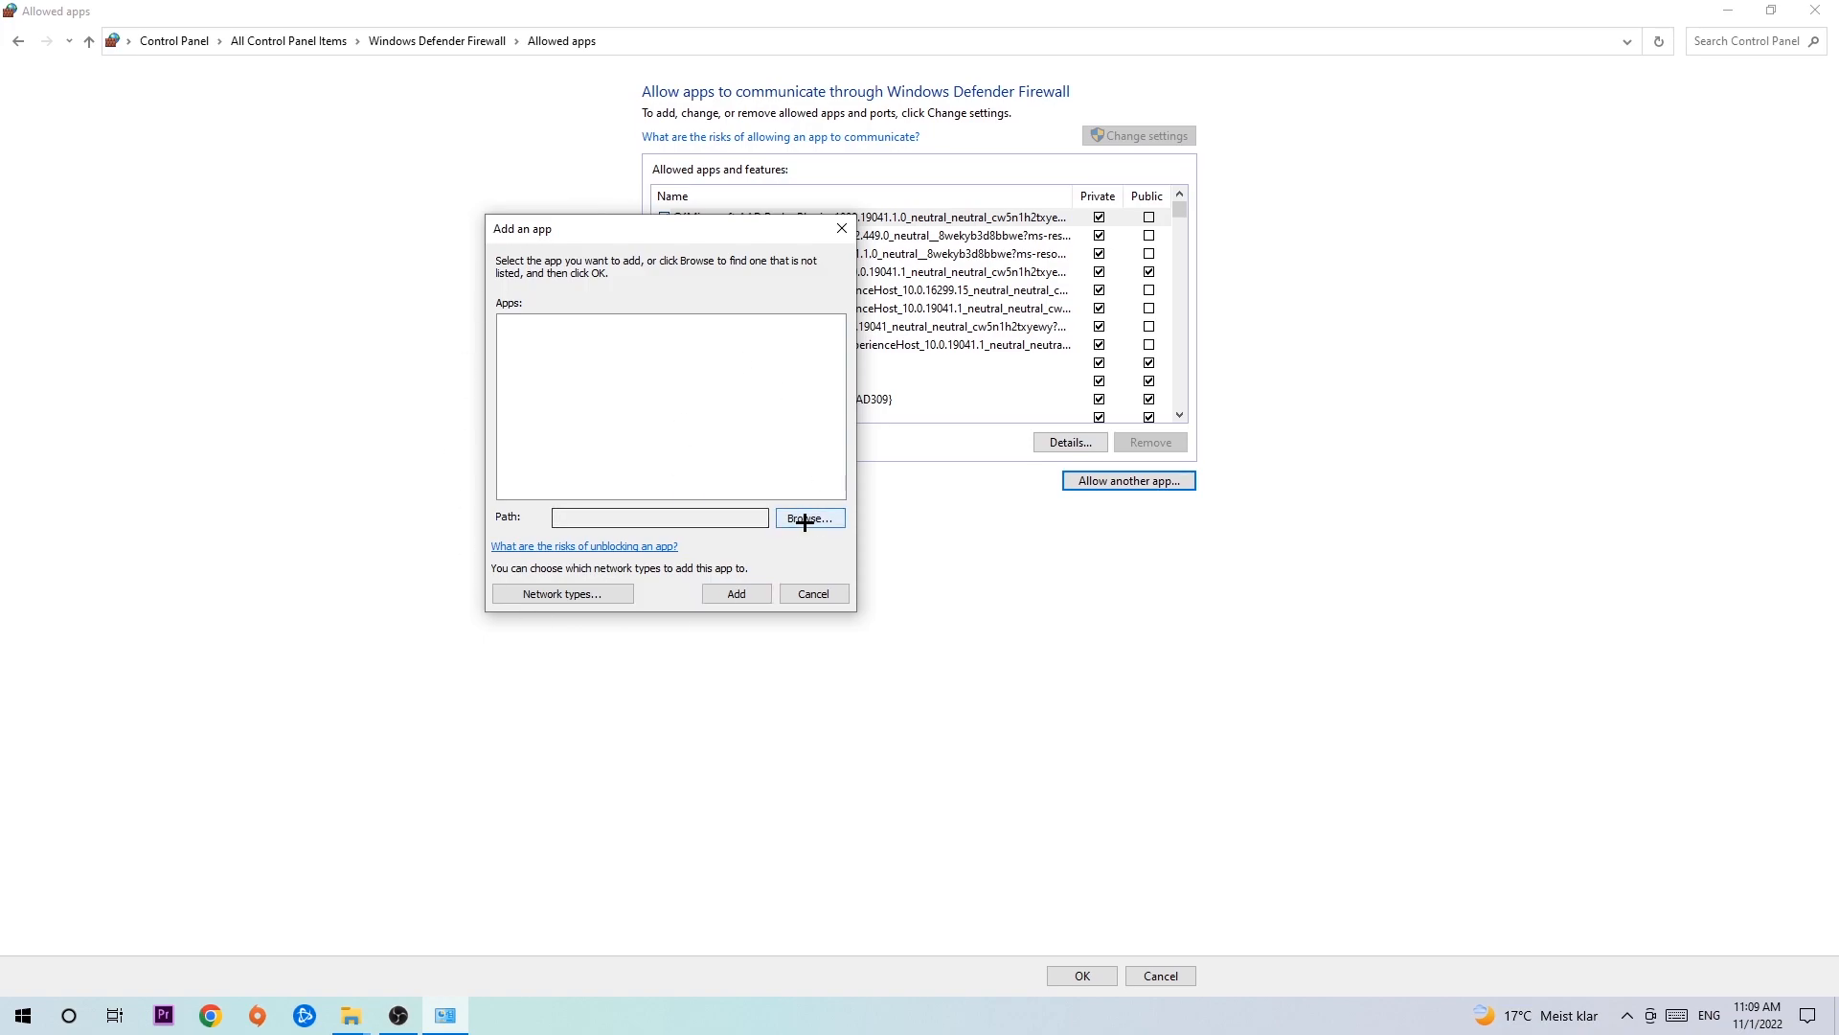
pyautogui.click(808, 519)
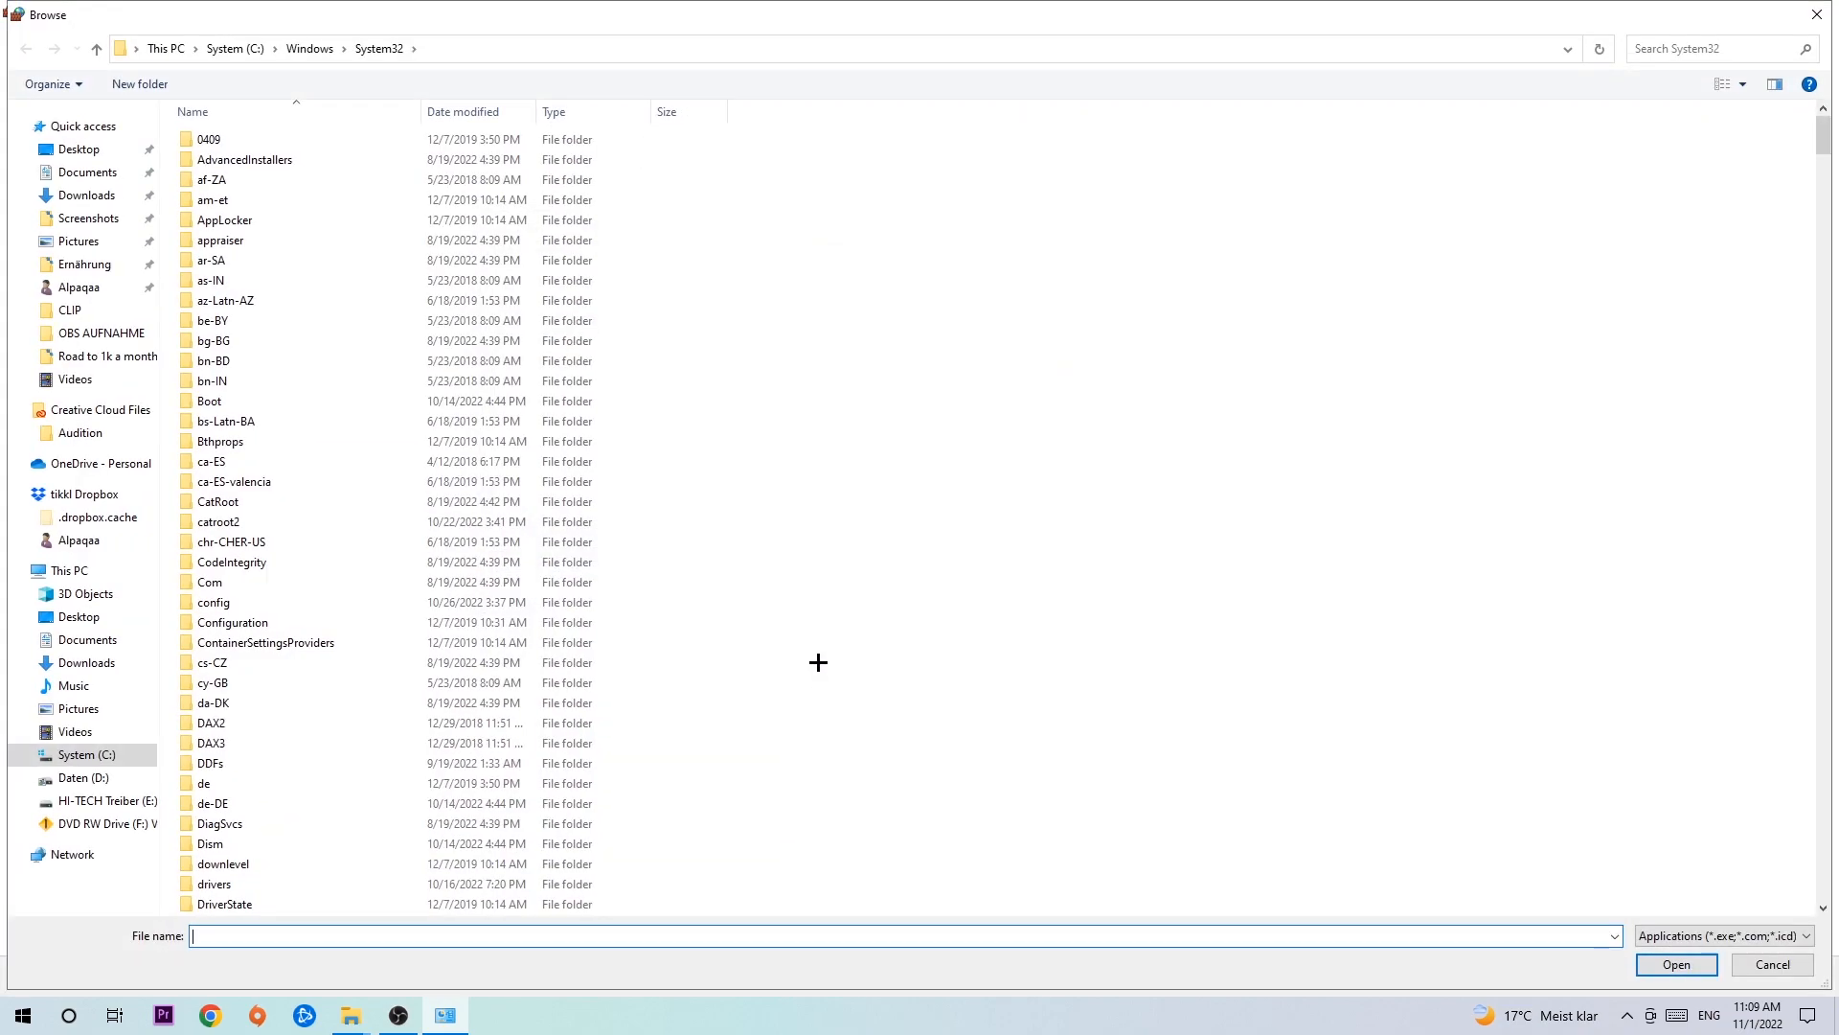
pyautogui.moveTo(809, 658)
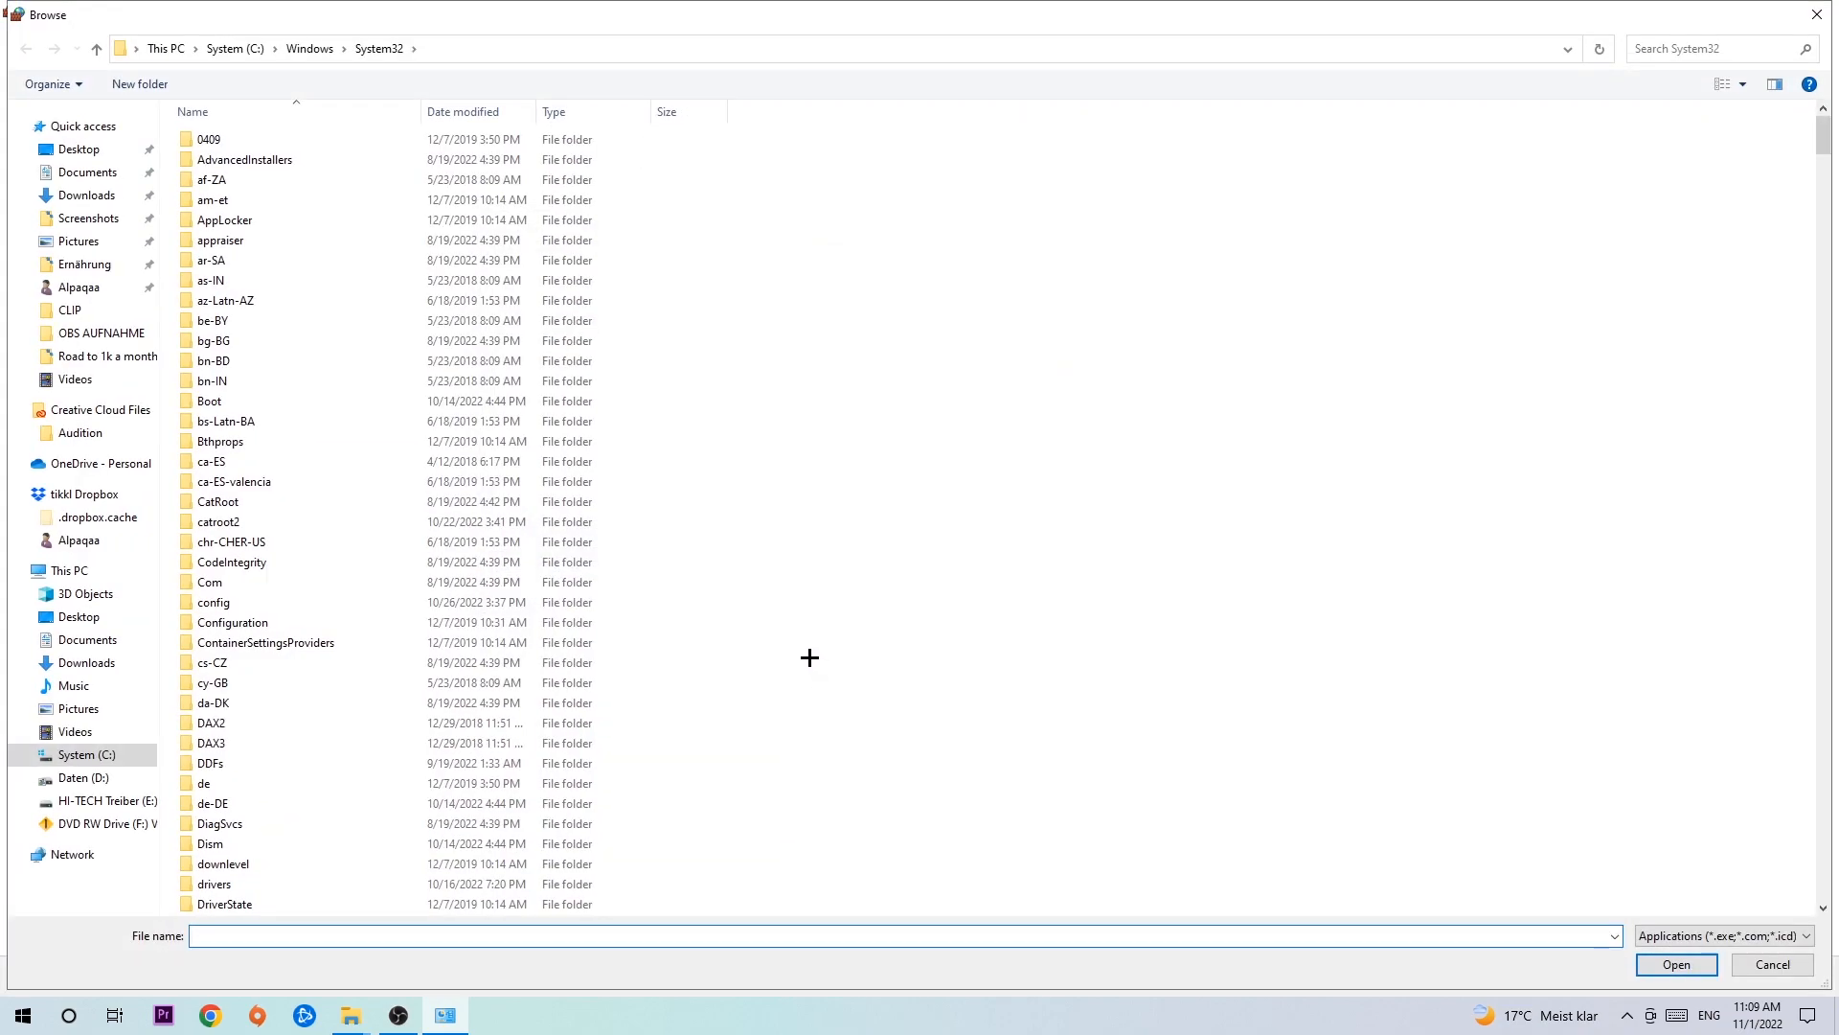
pyautogui.moveTo(790, 633)
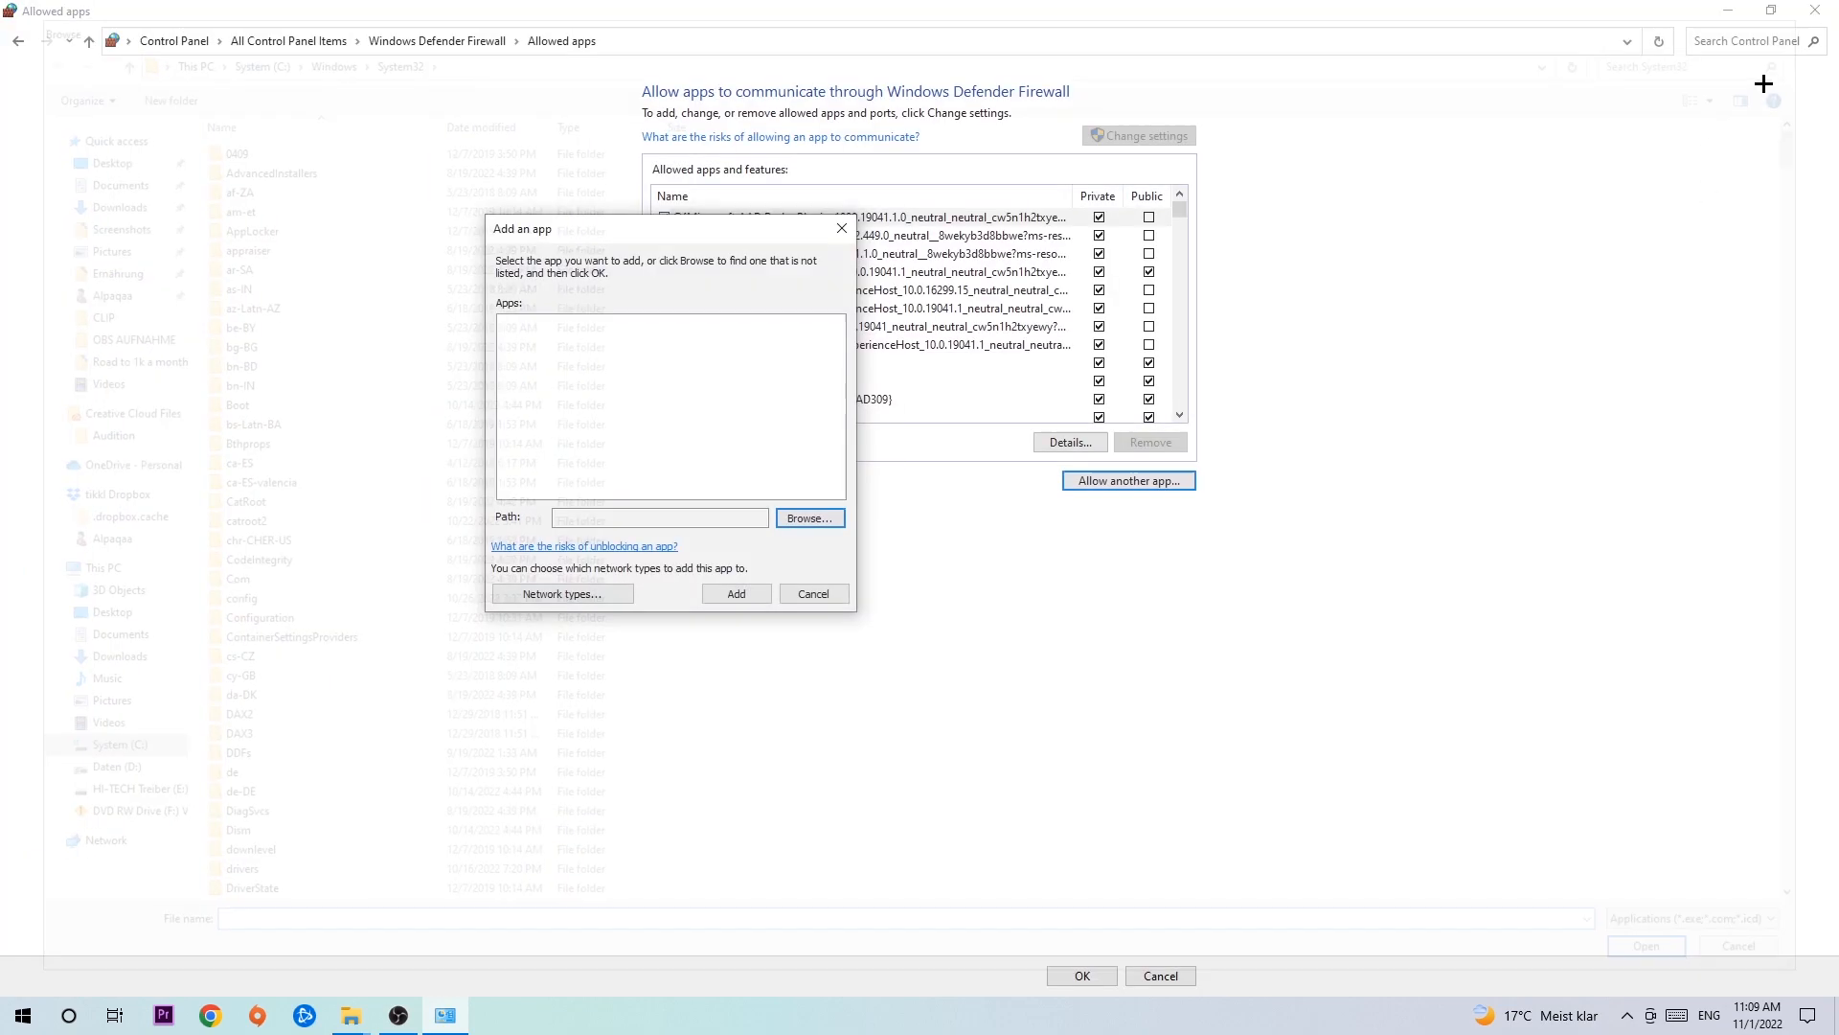
# Step: Close the Add an app dialog and Control Panel to return to the desktop
pyautogui.click(812, 592)
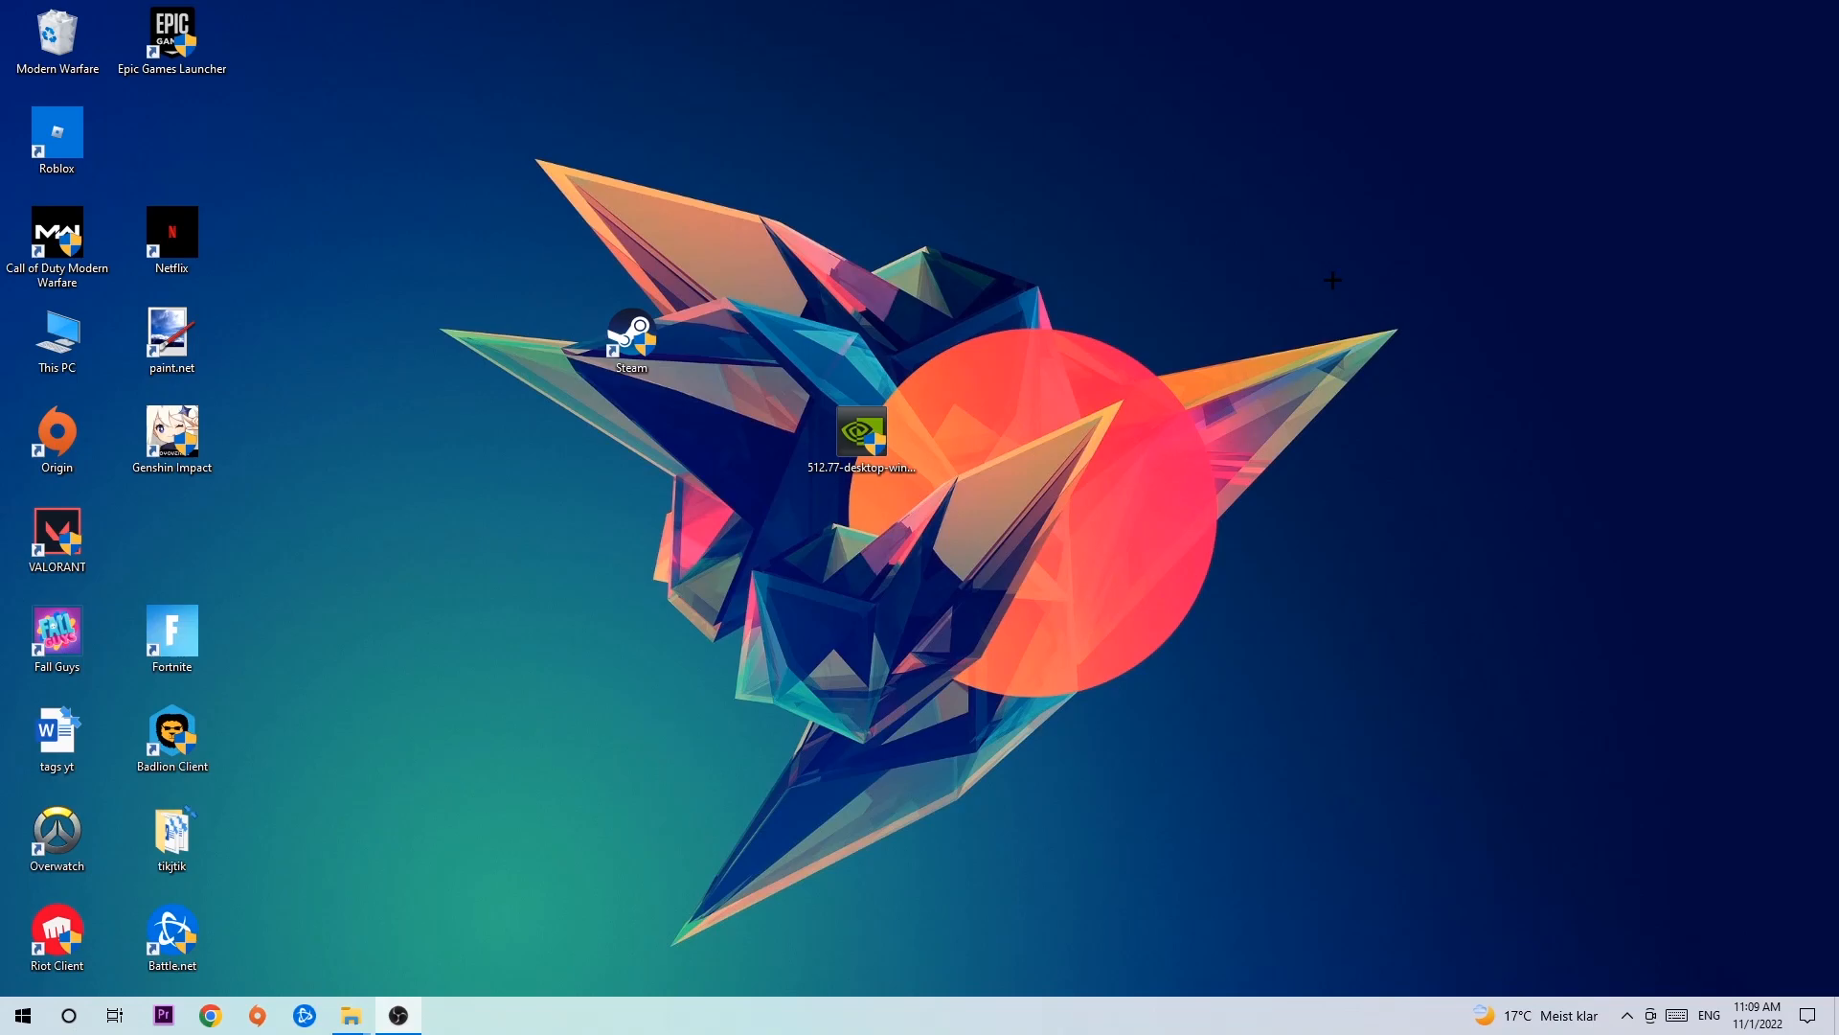
pyautogui.moveTo(1258, 267)
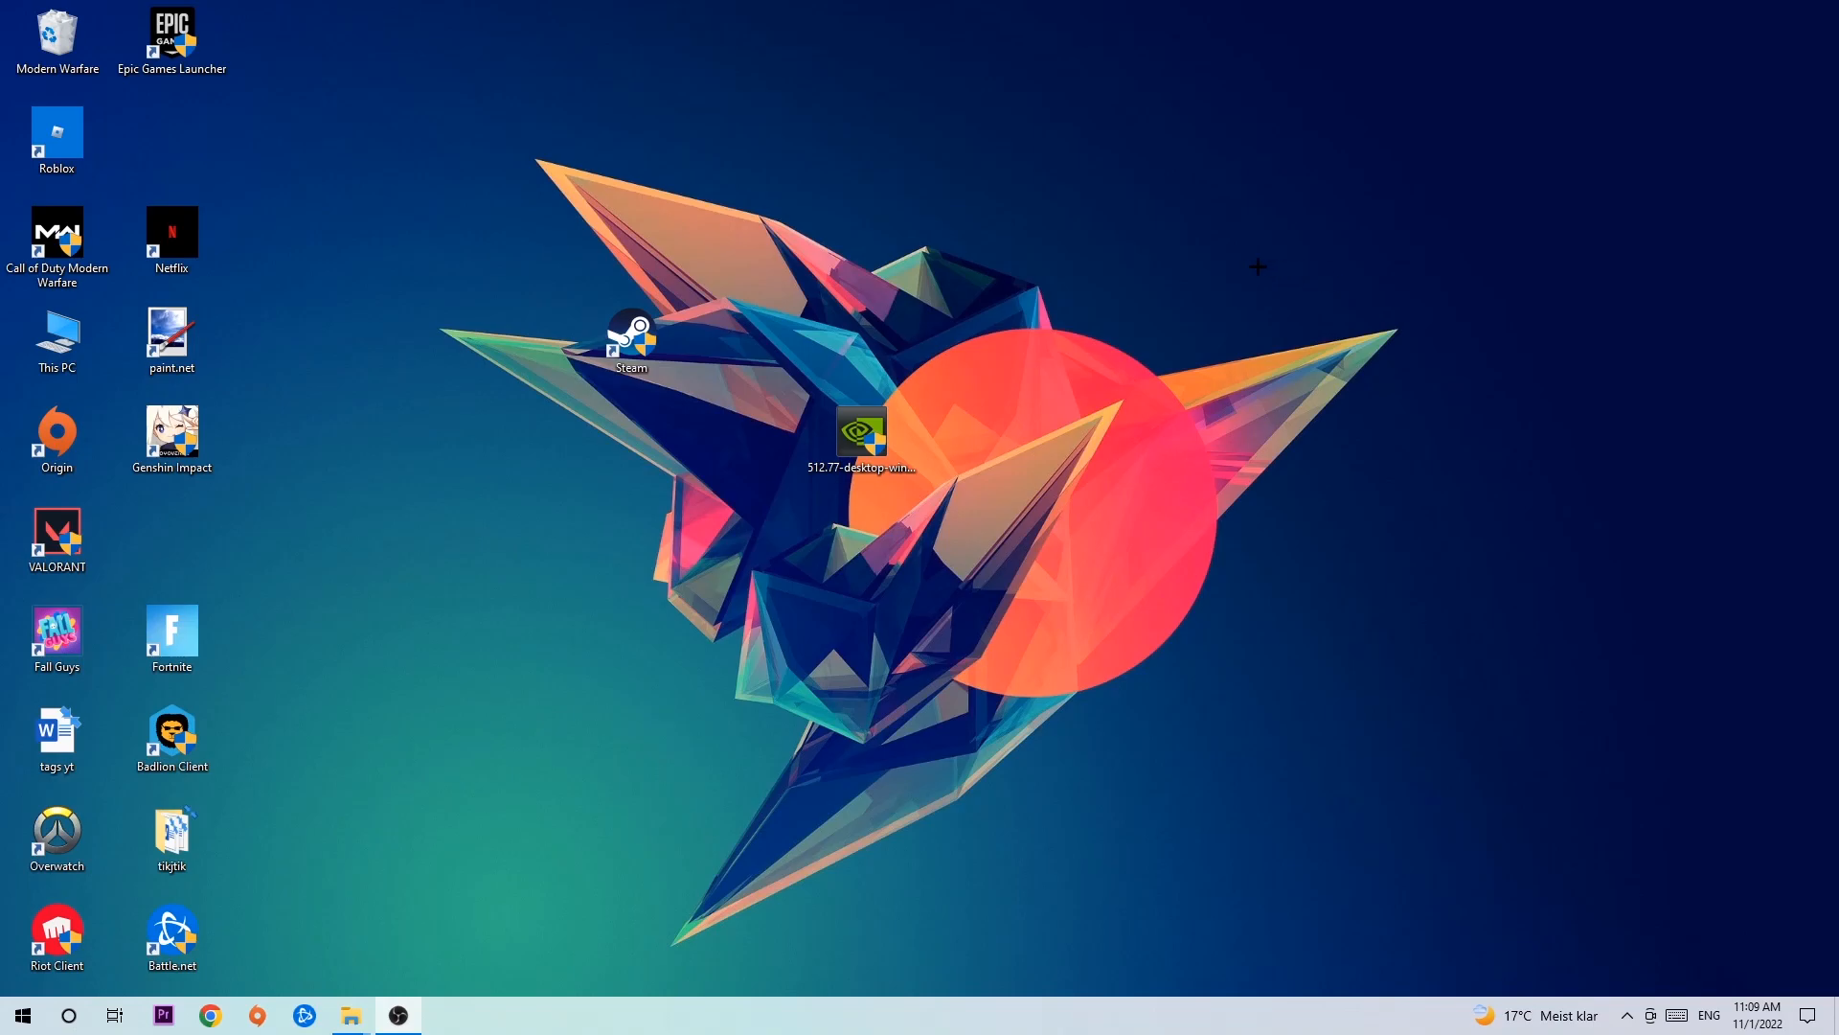